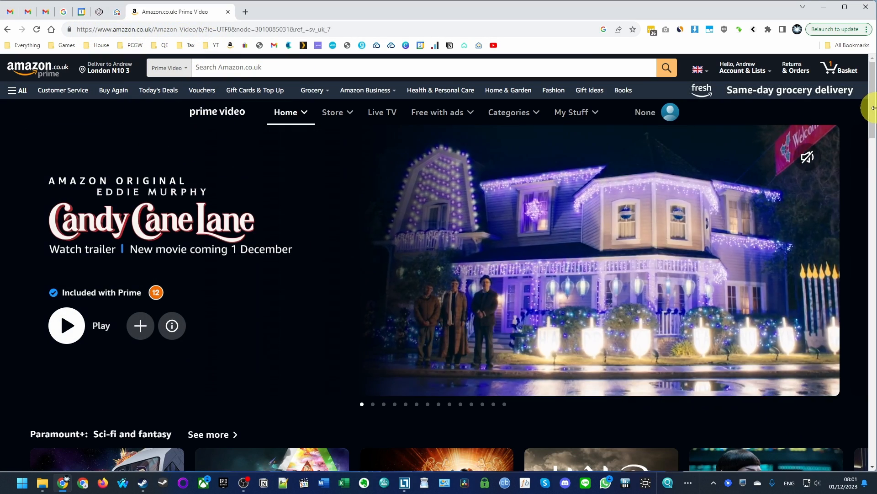
# Step: Scroll down the Prime Video home page past the Paramount+ and Top 10 rows
pyautogui.scroll(-3)
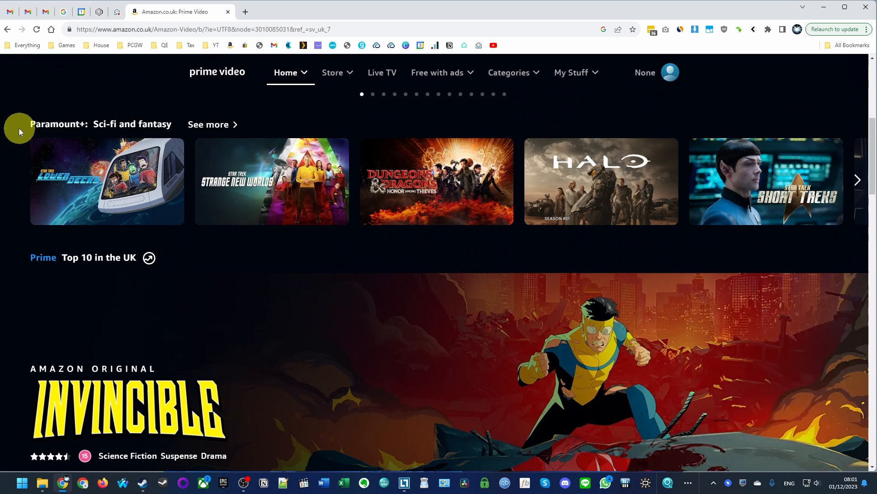
pyautogui.moveTo(193, 159)
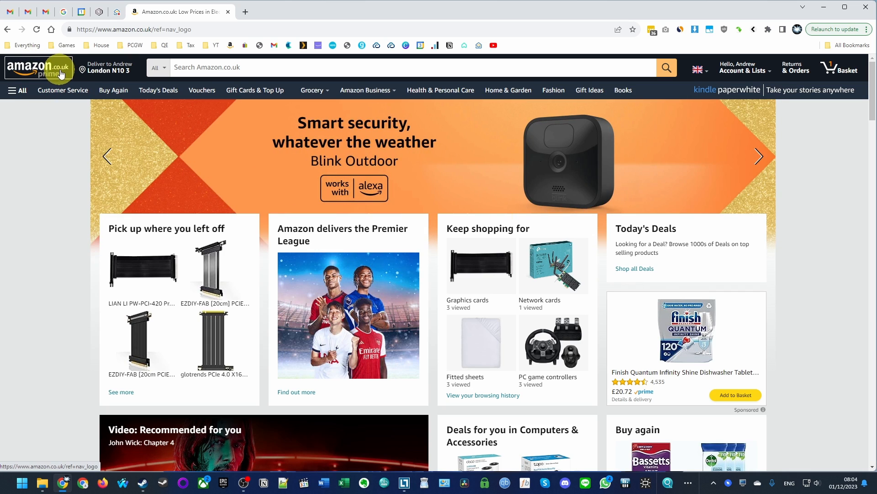
pyautogui.moveTo(114, 91)
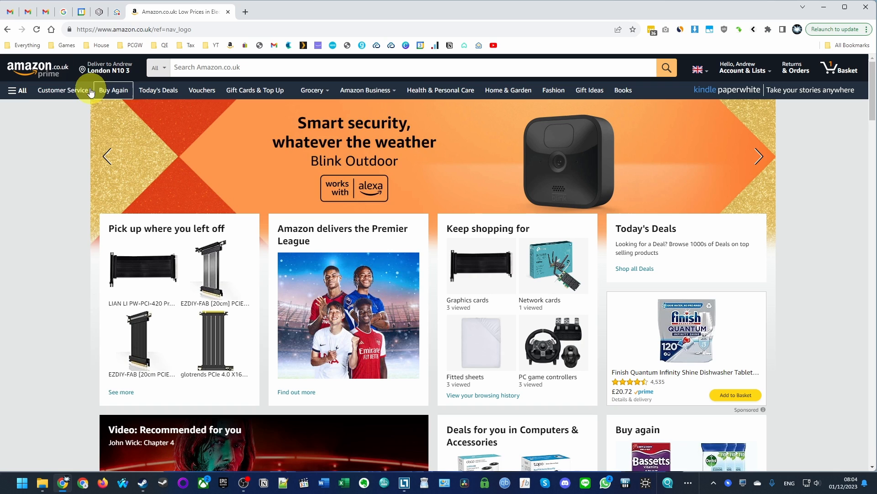
pyautogui.moveTo(839, 70)
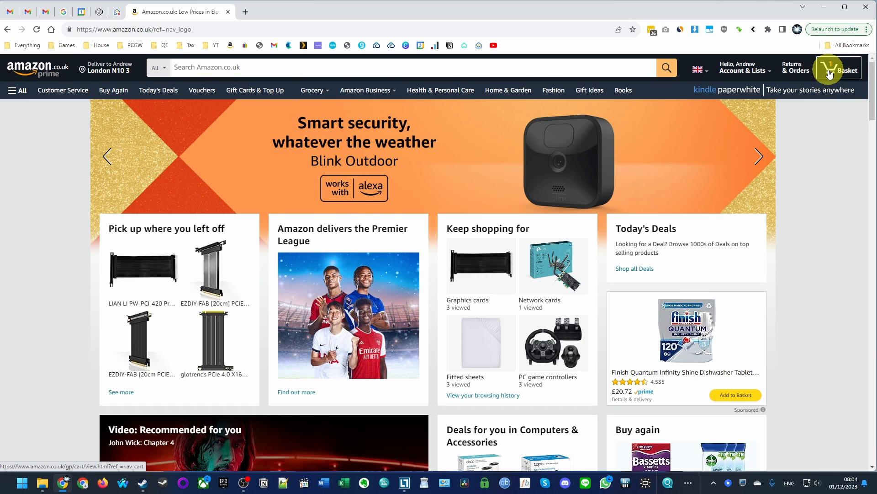
# Step: Go to Your Account and view the Prime membership: Annual £95, renewing 19 June 2024
pyautogui.click(745, 67)
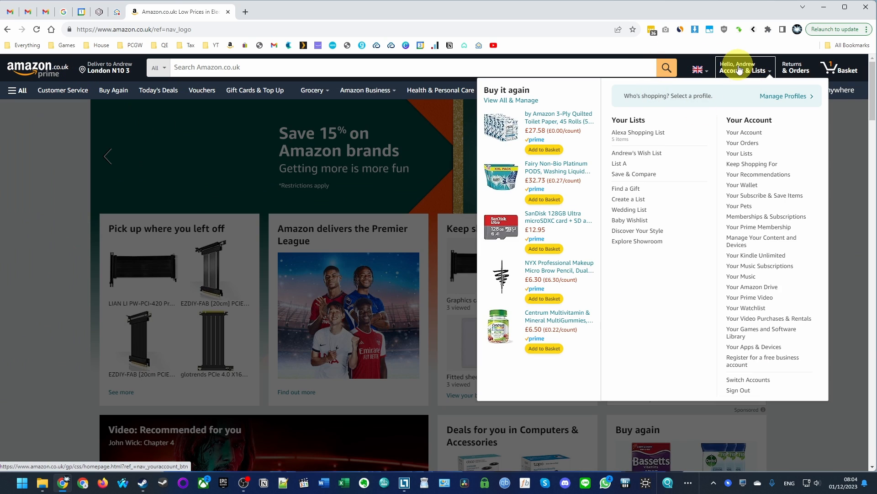
pyautogui.moveTo(744, 132)
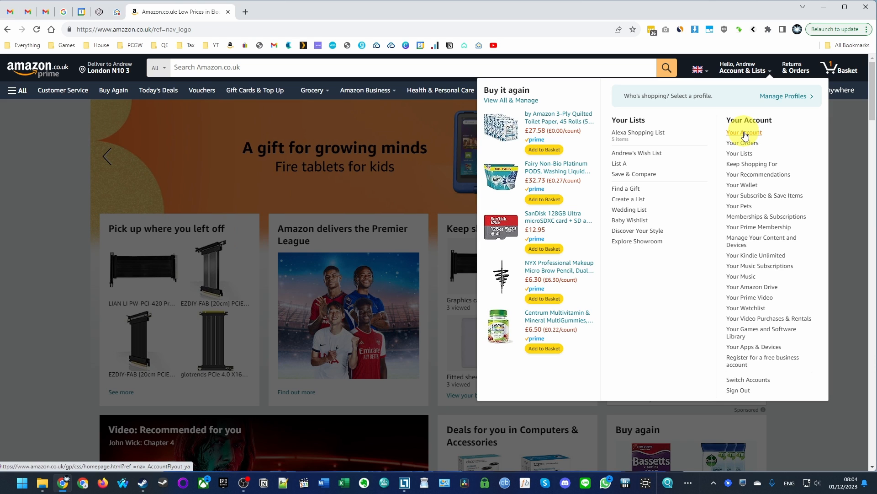
pyautogui.click(744, 132)
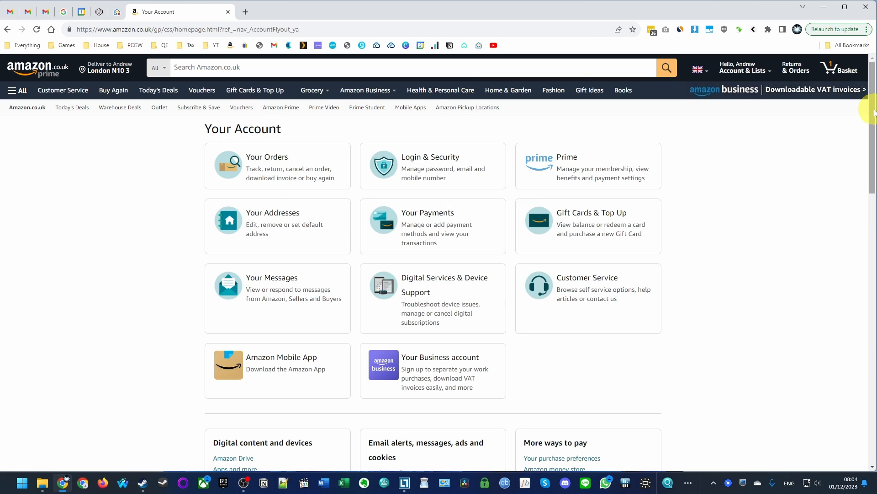
pyautogui.moveTo(582, 172)
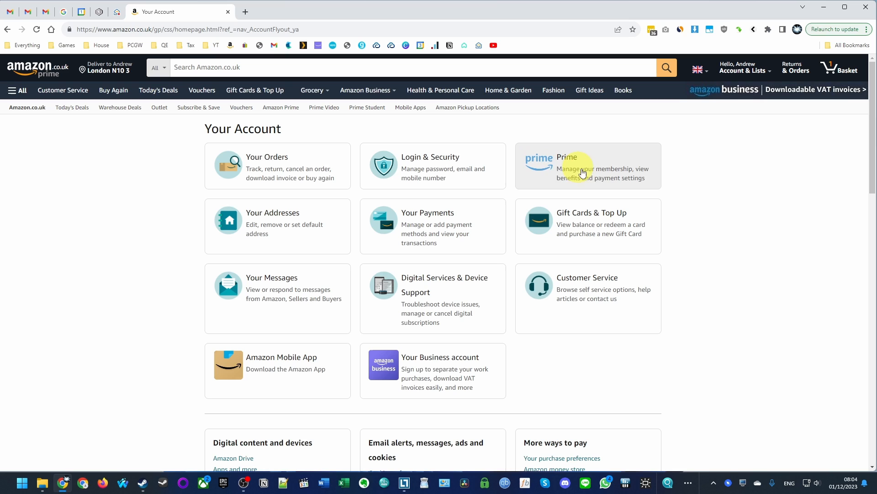
pyautogui.moveTo(559, 179)
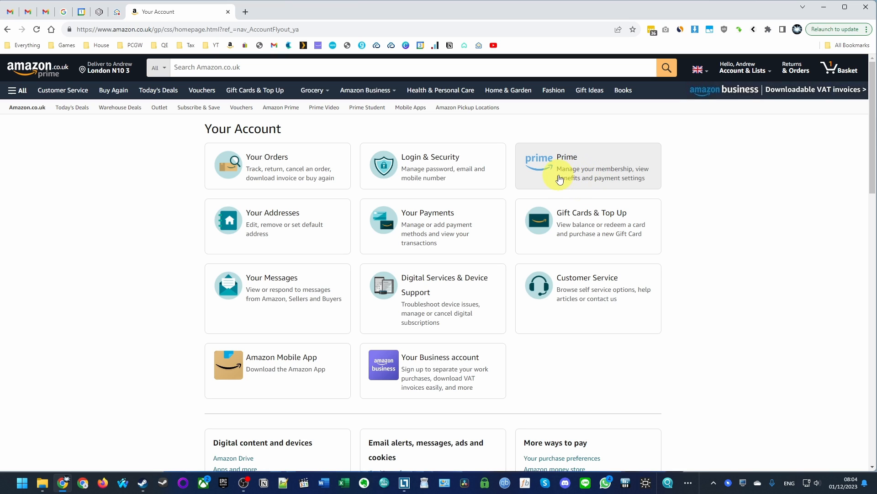
pyautogui.click(567, 156)
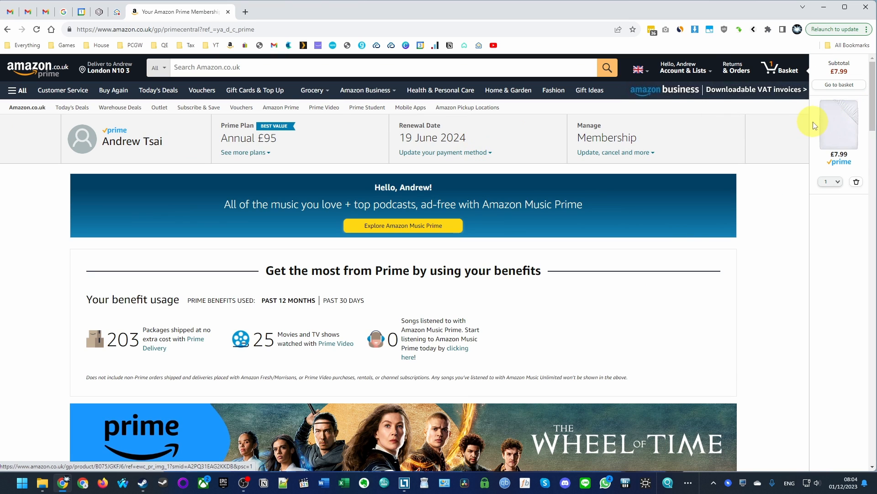
pyautogui.moveTo(323, 107)
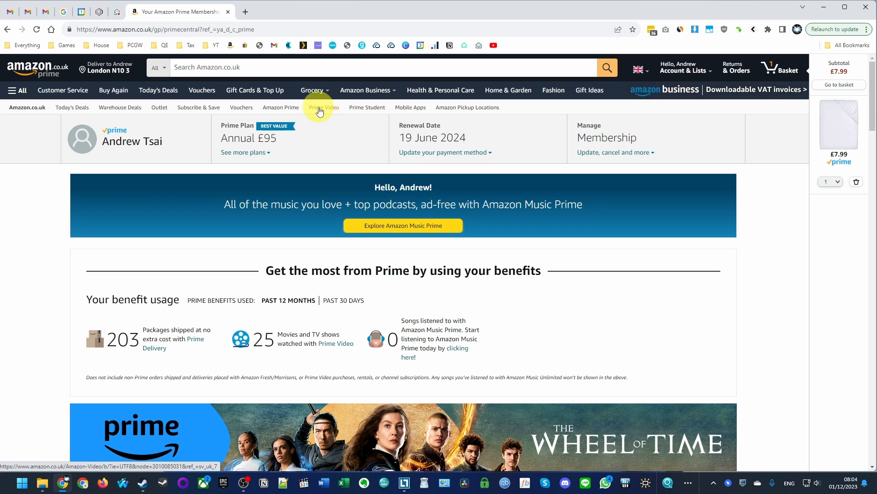
# Step: Return to Prime Video and reach Account & Settings with the Prime payment method shown
pyautogui.click(324, 107)
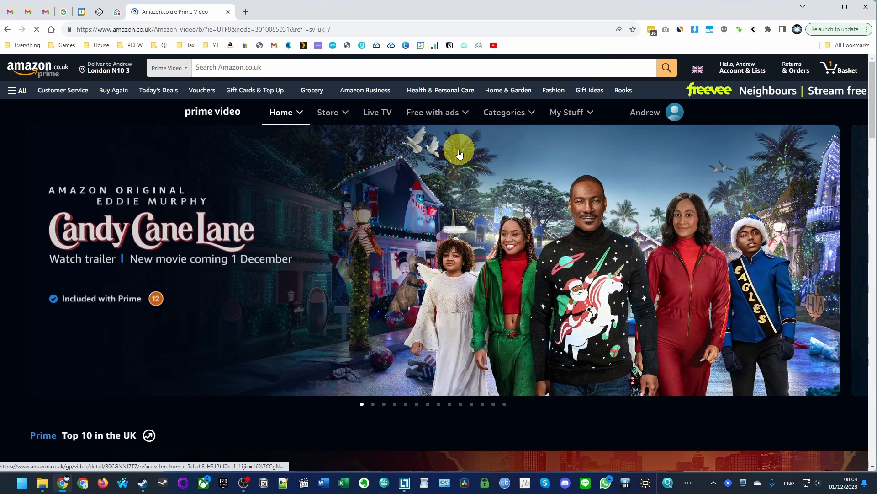
pyautogui.click(281, 111)
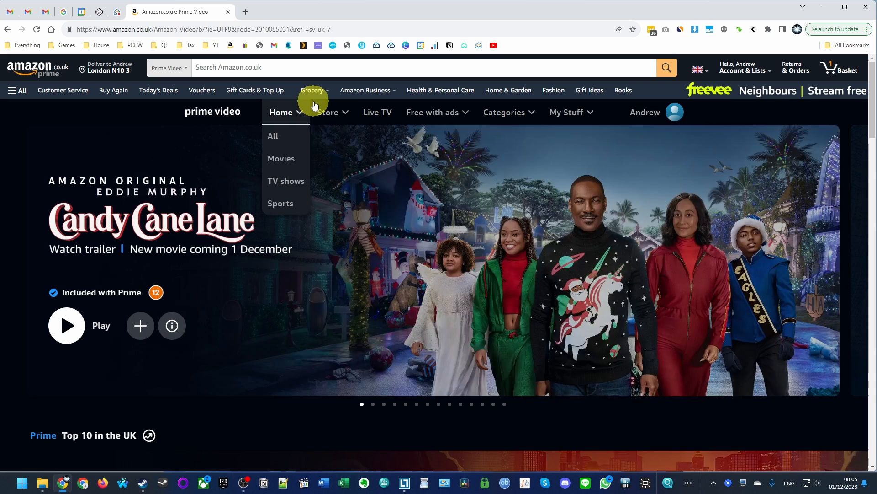
pyautogui.click(657, 111)
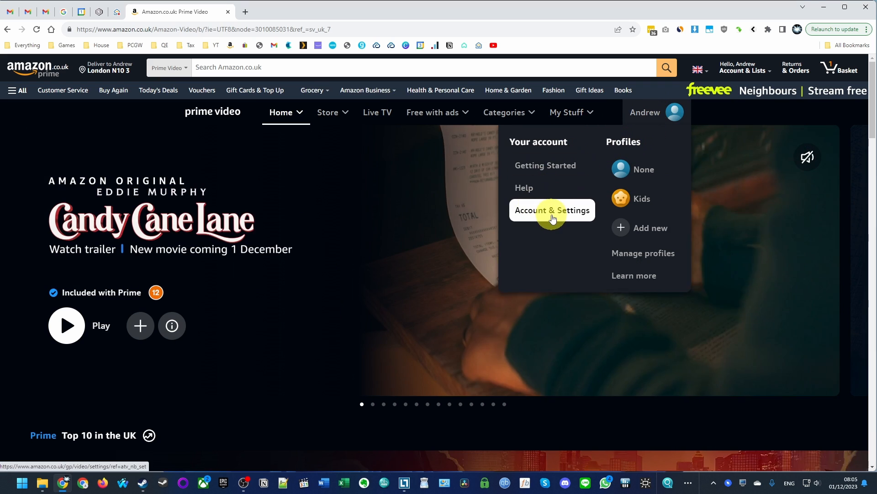
pyautogui.click(552, 210)
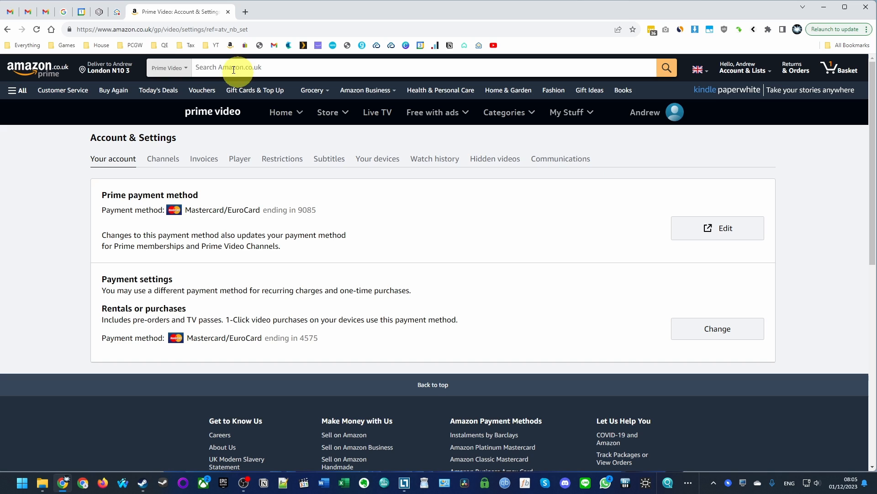
pyautogui.moveTo(187, 129)
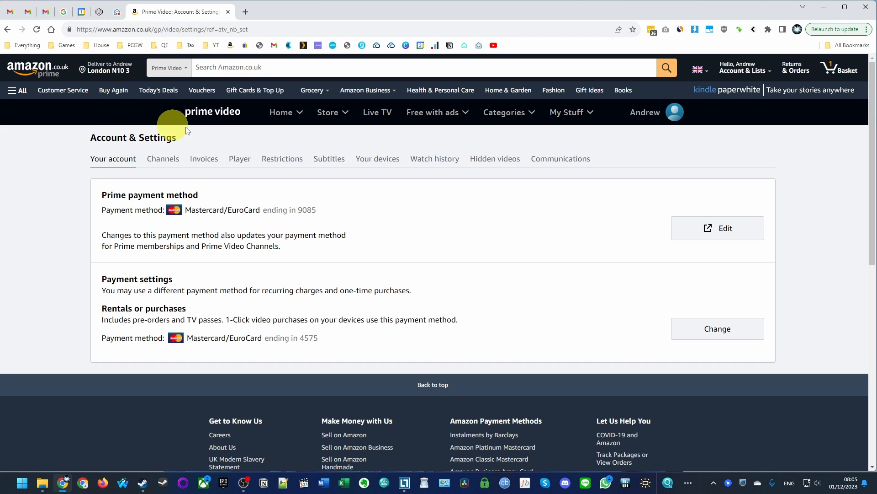
pyautogui.moveTo(132, 158)
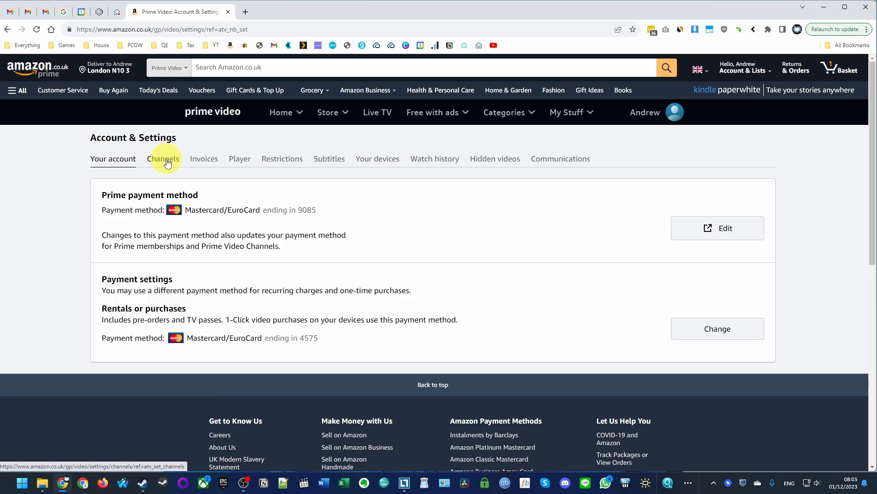
# Step: Show the Channels list with Paramount+ renewing 26 Dec 2023 at £6.99/month
pyautogui.click(164, 158)
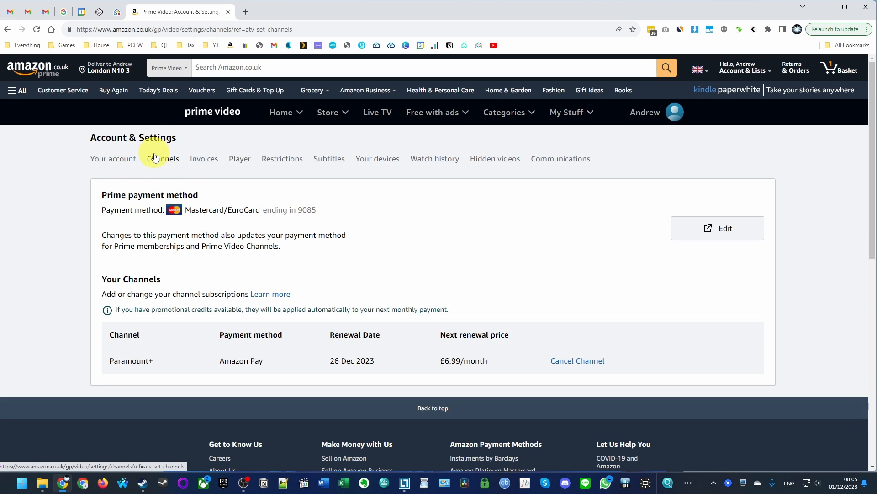
pyautogui.moveTo(103, 366)
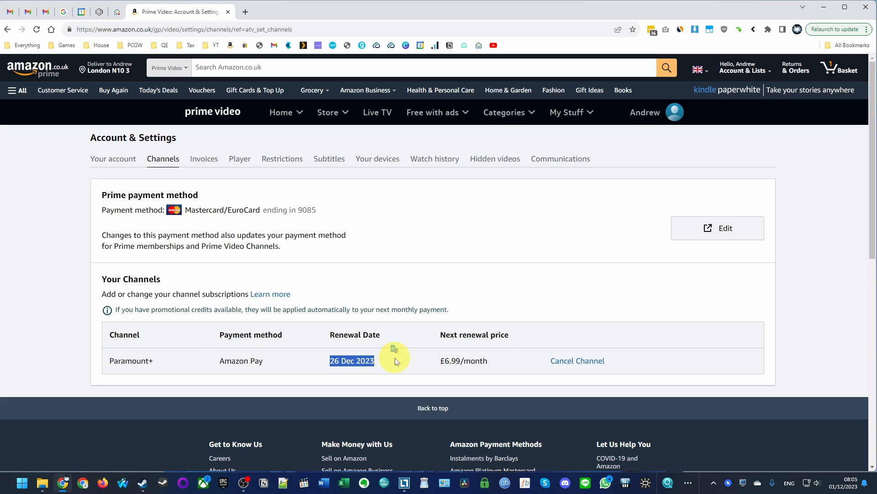
pyautogui.moveTo(800, 472)
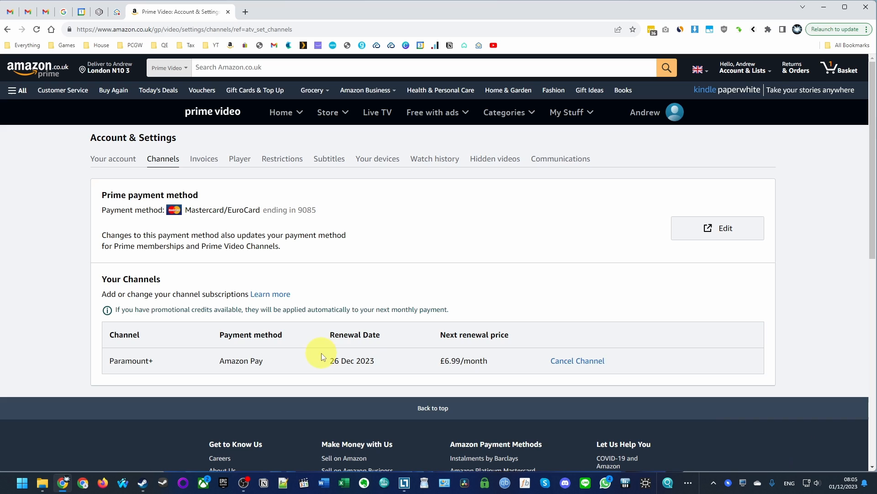
pyautogui.doubleClick(463, 360)
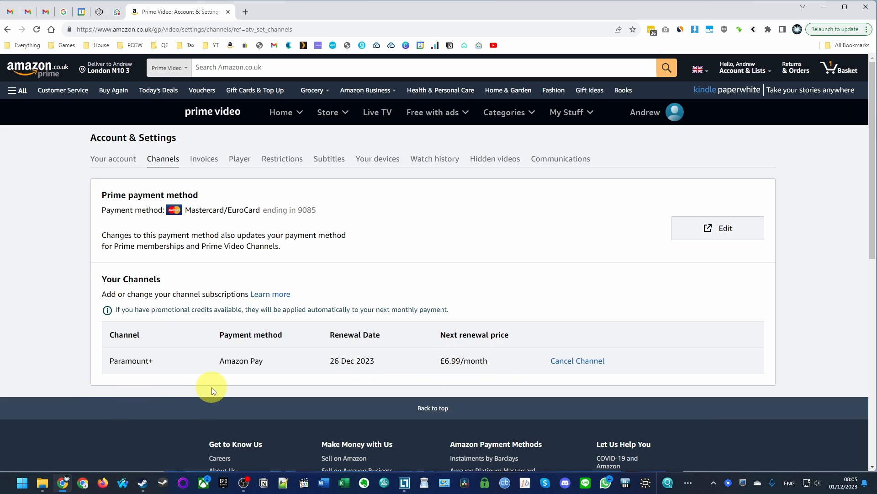
pyautogui.moveTo(131, 353)
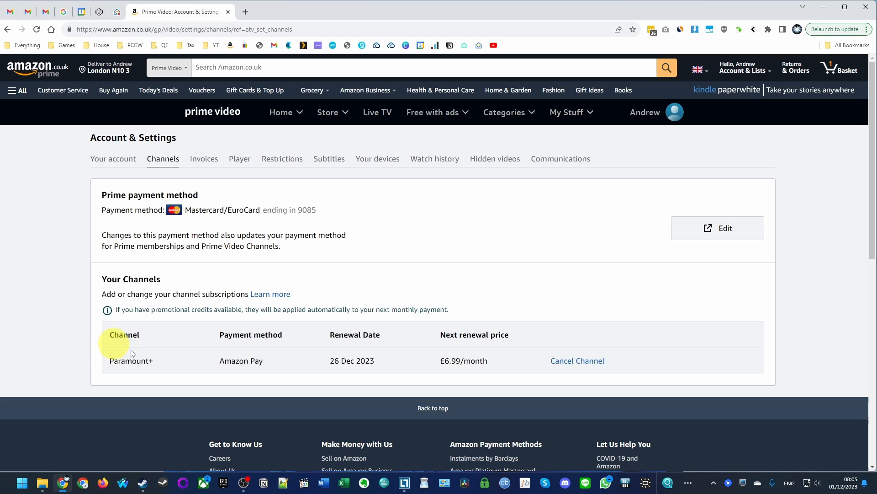
pyautogui.moveTo(577, 360)
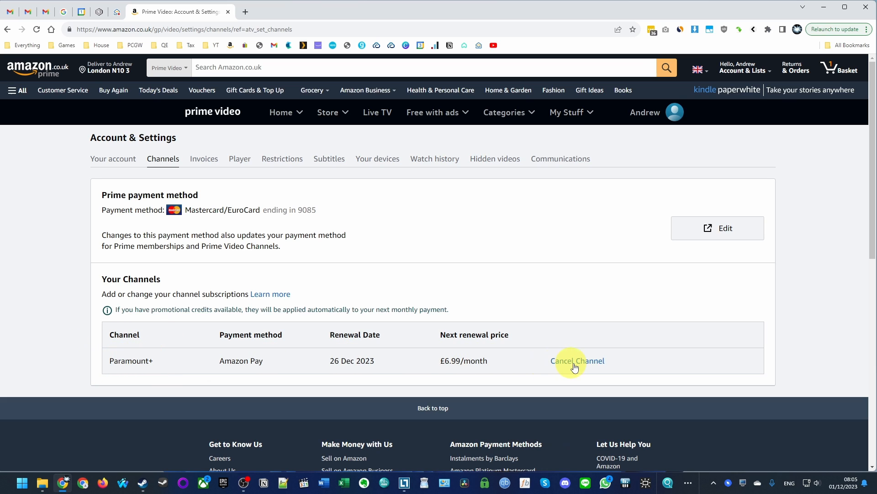
# Step: Cancel the Paramount+ channel, reaching the £3.50/month retention offer
pyautogui.click(577, 360)
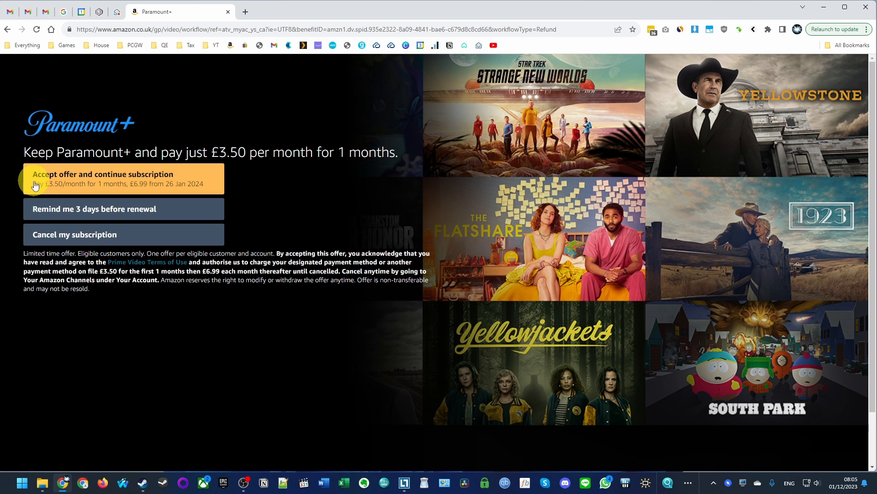
pyautogui.moveTo(139, 185)
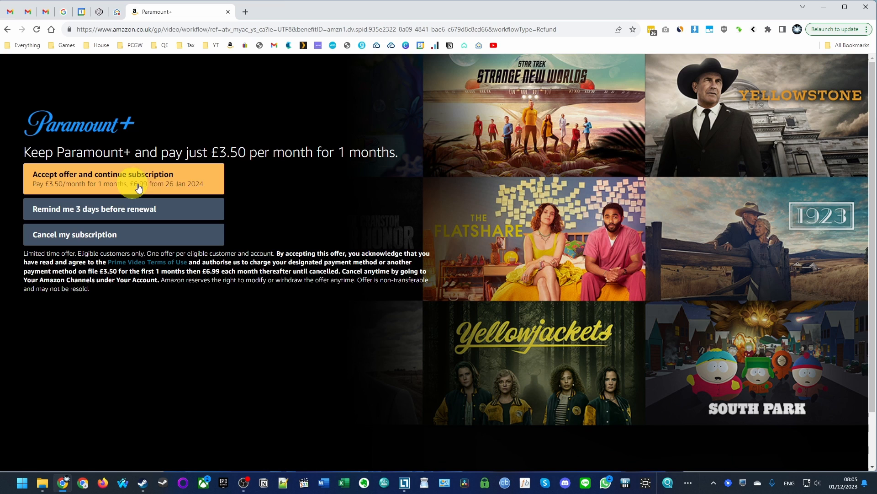
pyautogui.moveTo(59, 210)
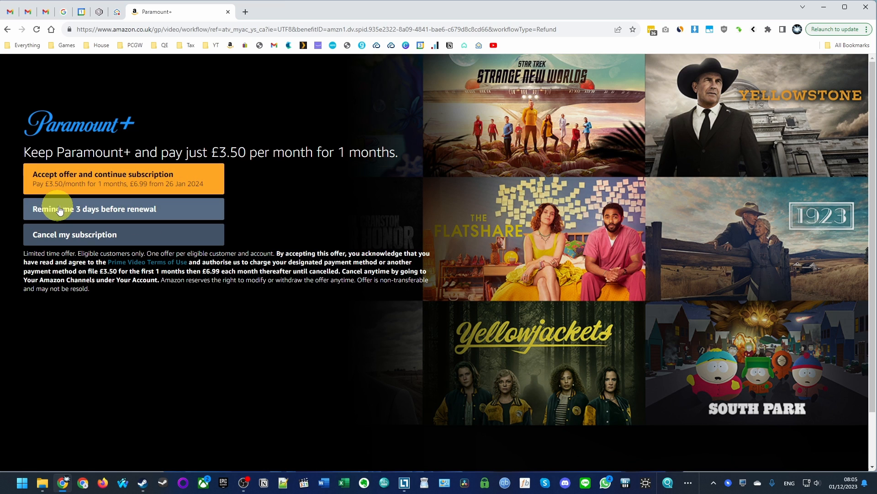
pyautogui.moveTo(77, 235)
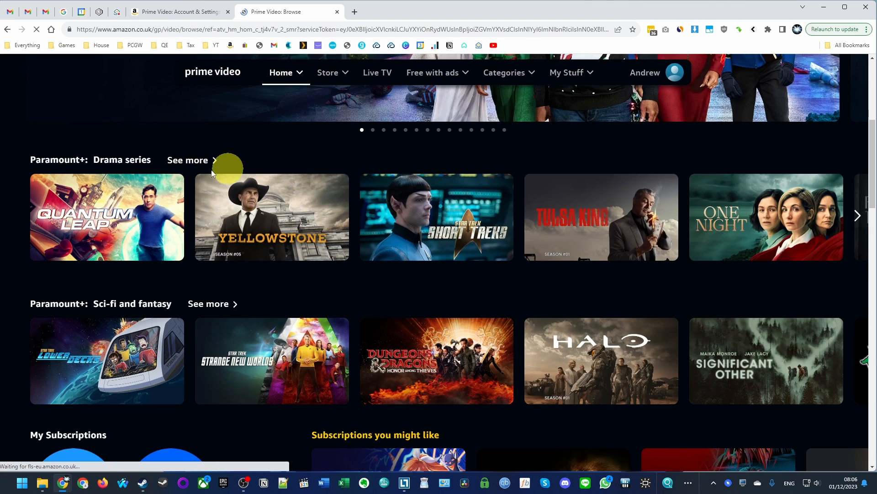
# Step: Search 'frasier', play Frasier (2023) Season 1, then return to Channels showing Paramount+ ends 26 Dec 2023
pyautogui.write('frasier')
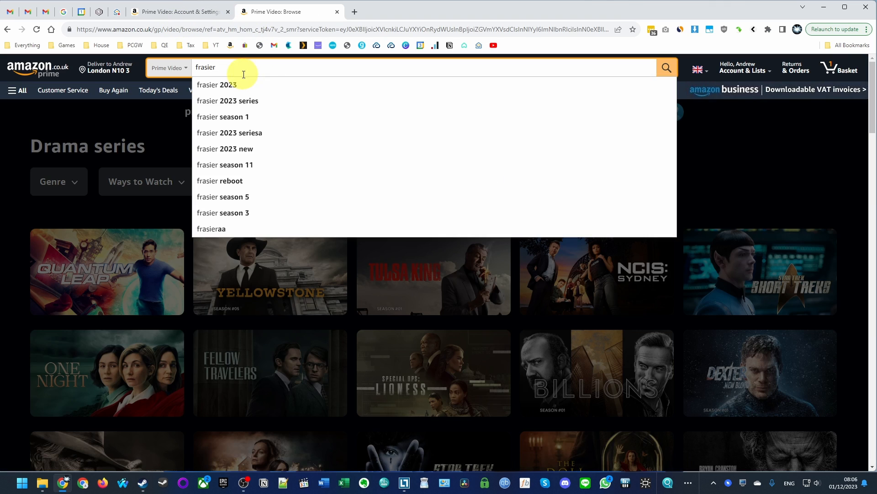
pyautogui.click(218, 84)
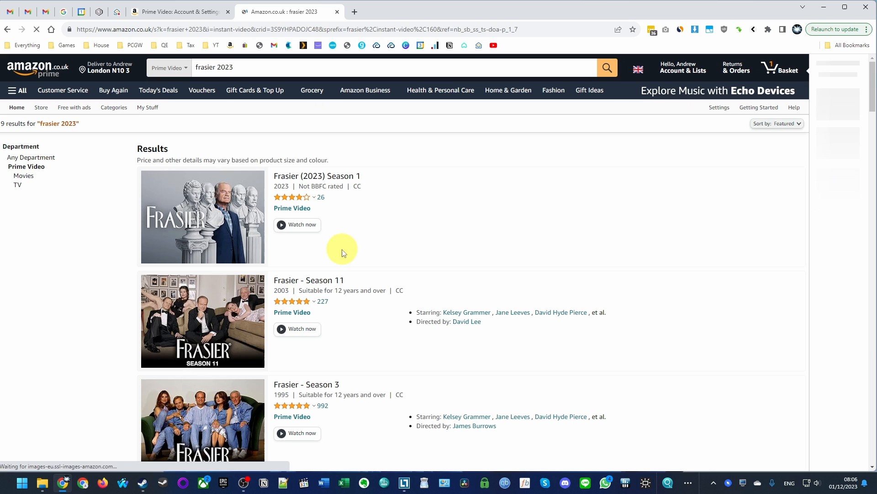
pyautogui.click(297, 225)
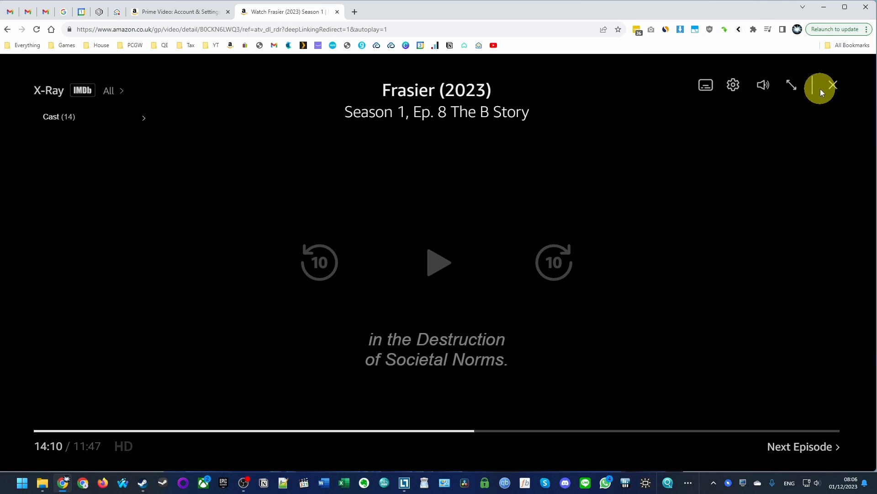
pyautogui.click(834, 84)
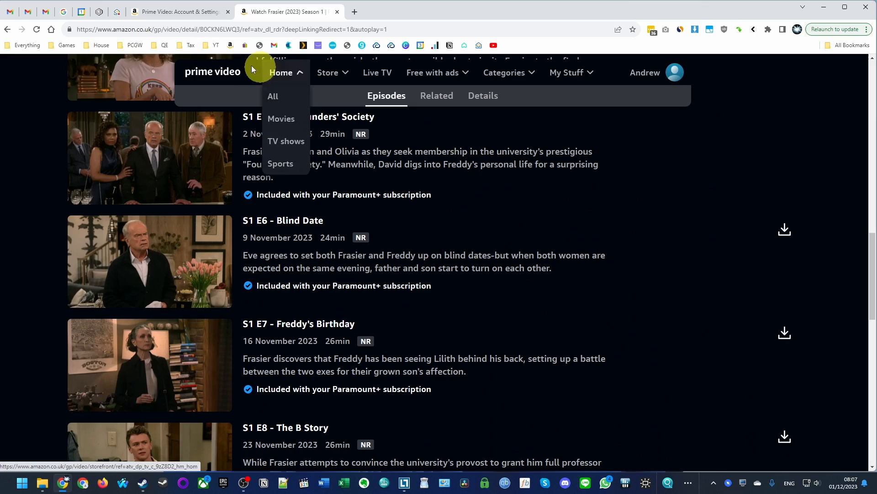
pyautogui.click(179, 12)
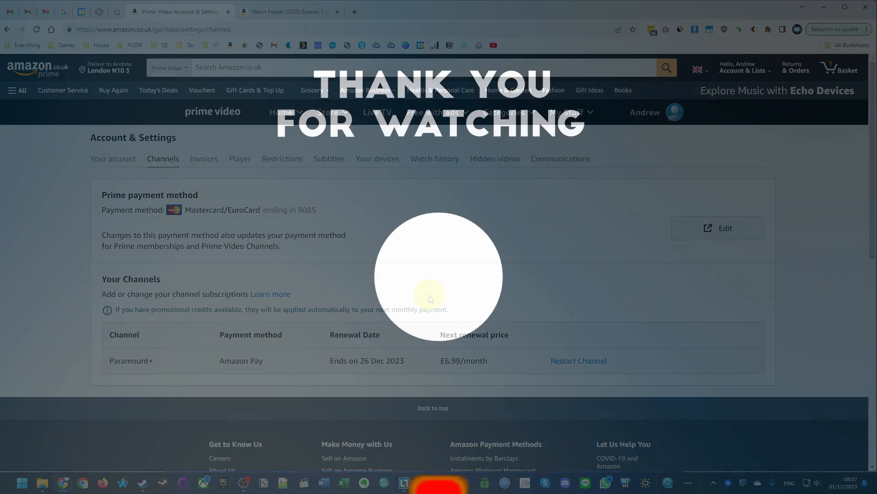